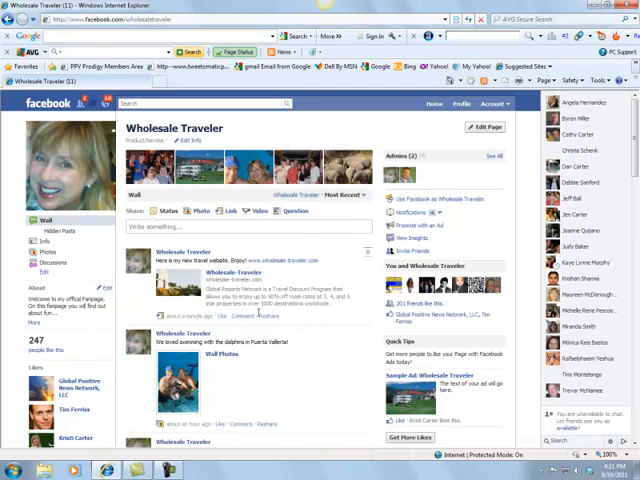
{"action": "mouse_move", "coordinate": [232, 273]}
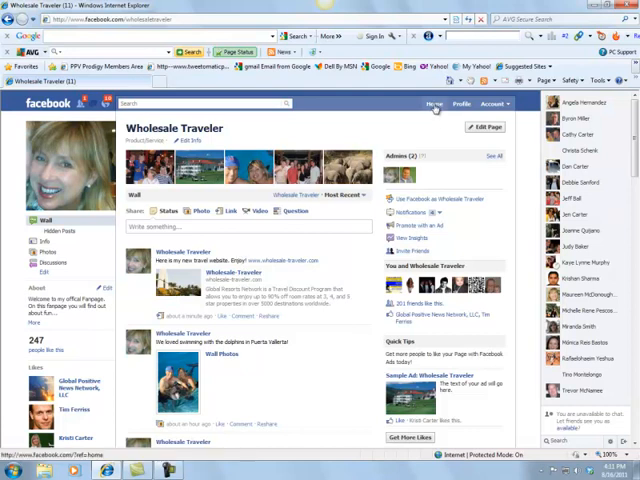
Go from the Wholesale Traveler page back to the personal News Feed via Home
{"action": "left_click", "coordinate": [432, 103]}
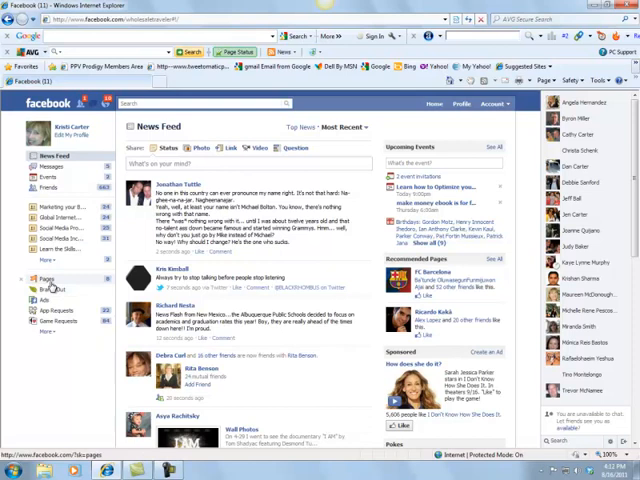
Switch to using Facebook as the Wholesale Traveler page from the Pages list
{"action": "left_click", "coordinate": [48, 278]}
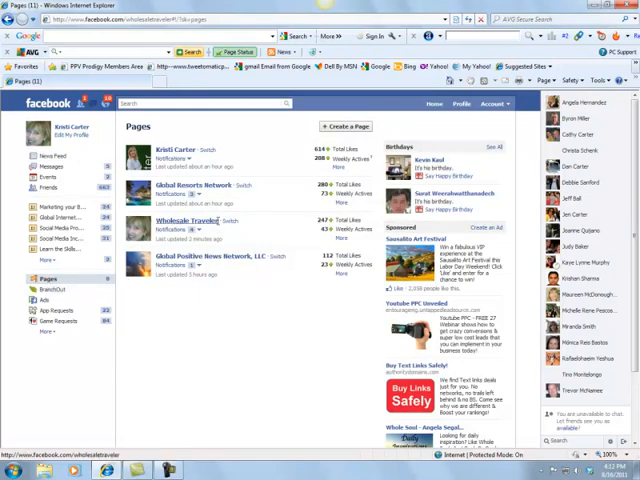
{"action": "mouse_move", "coordinate": [228, 222]}
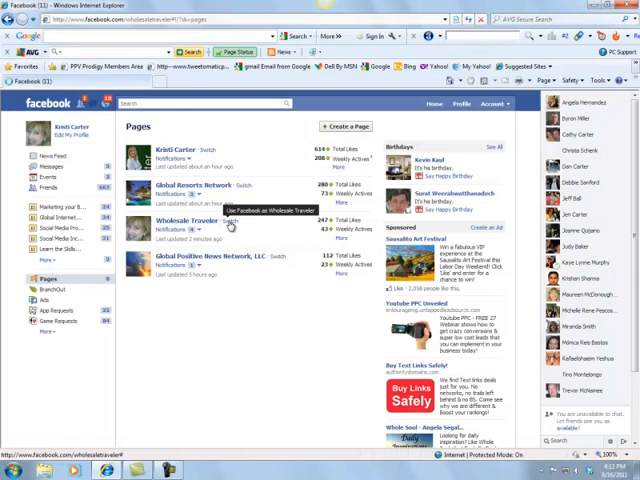
{"action": "left_click", "coordinate": [195, 221]}
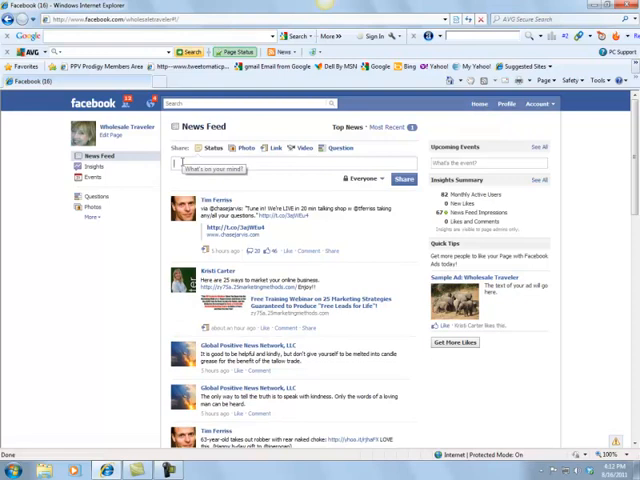
{"action": "type", "text": "What"}
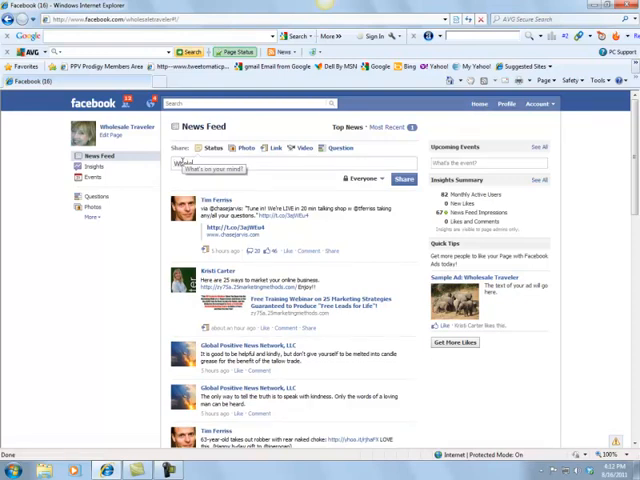
{"action": "type", "text": "Wholesale-traveler.com"}
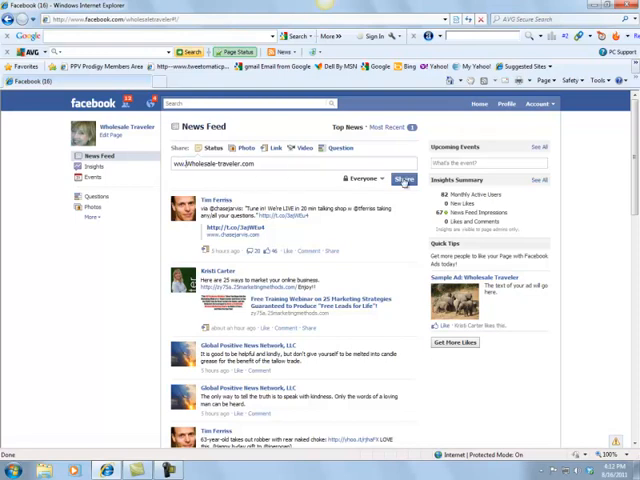
{"action": "left_click", "coordinate": [404, 178]}
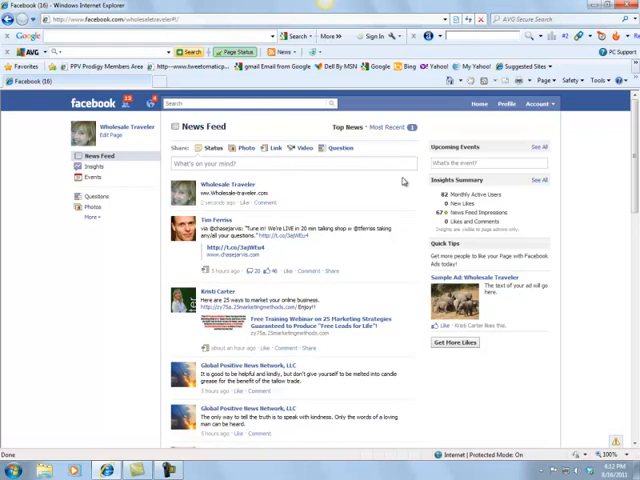
{"action": "mouse_move", "coordinate": [235, 120]}
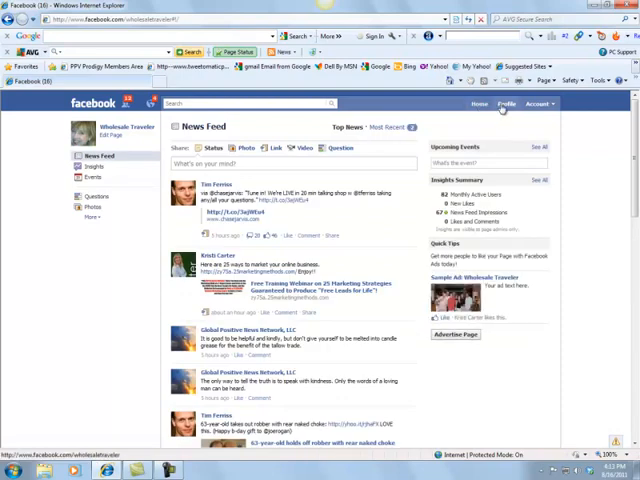
View the new web-address post on the page wall, then go Home to Kristi Carter's feed
{"action": "left_click", "coordinate": [503, 103]}
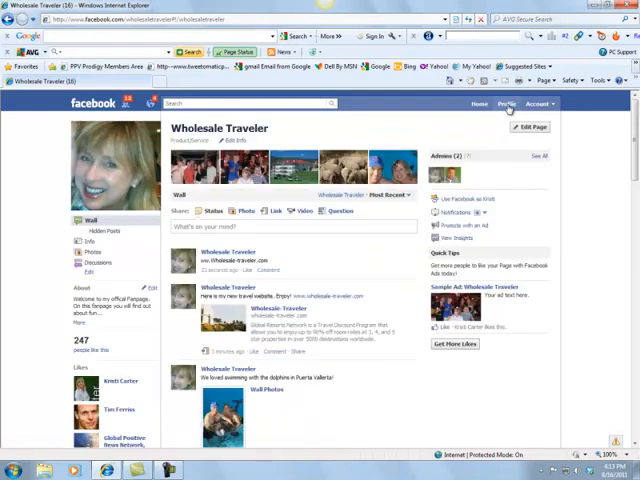
{"action": "mouse_move", "coordinate": [476, 185]}
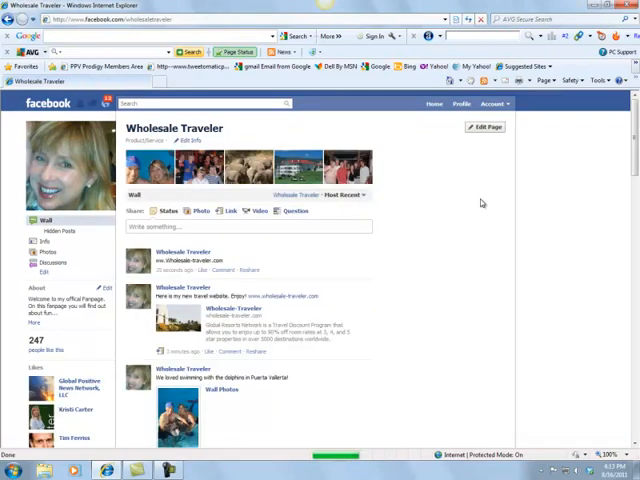
{"action": "left_click", "coordinate": [431, 103]}
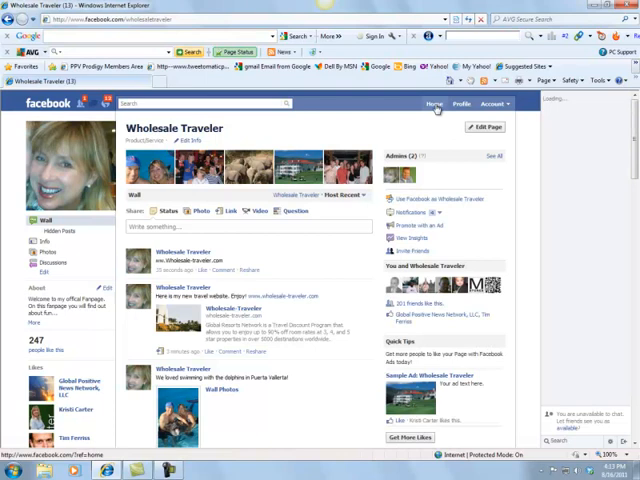
{"action": "left_click", "coordinate": [430, 103]}
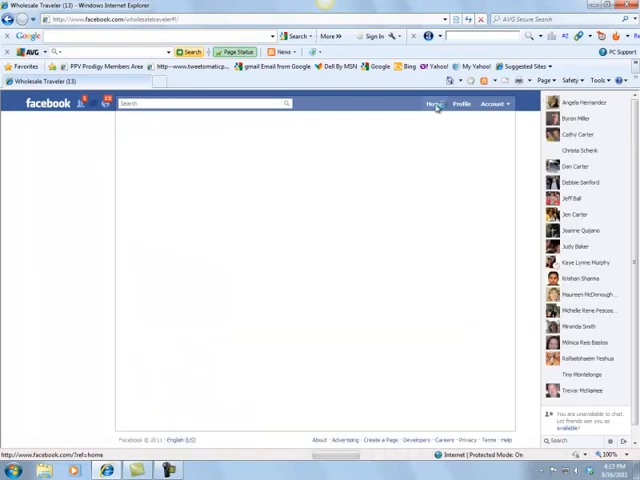
{"action": "left_click", "coordinate": [433, 103]}
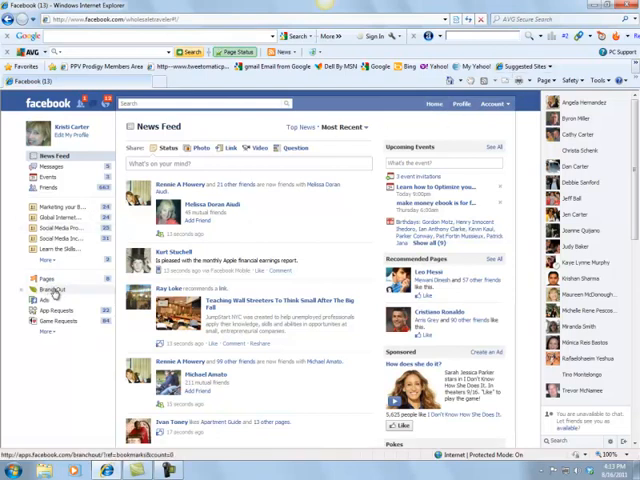
Switch to the Global Positive News Network, LLC page from Pages and show its News Feed
{"action": "left_click", "coordinate": [45, 279]}
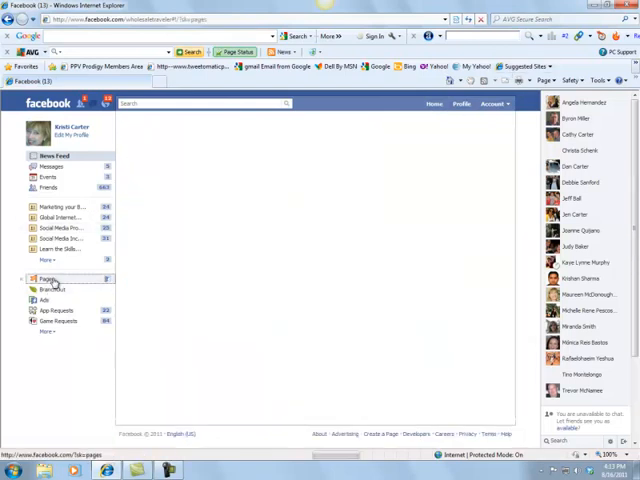
{"action": "left_click", "coordinate": [45, 279]}
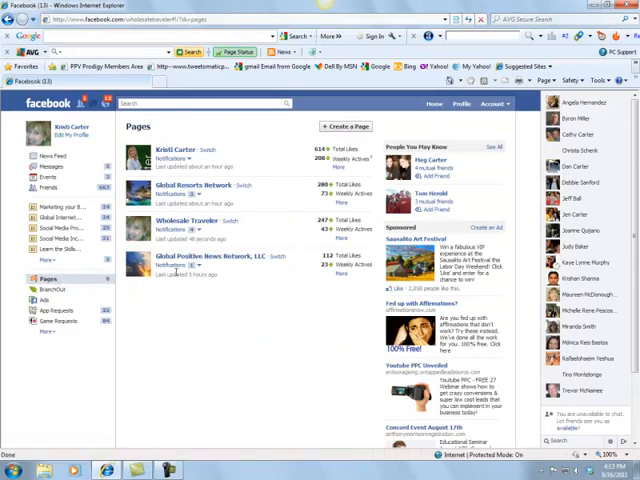
{"action": "mouse_move", "coordinate": [280, 260]}
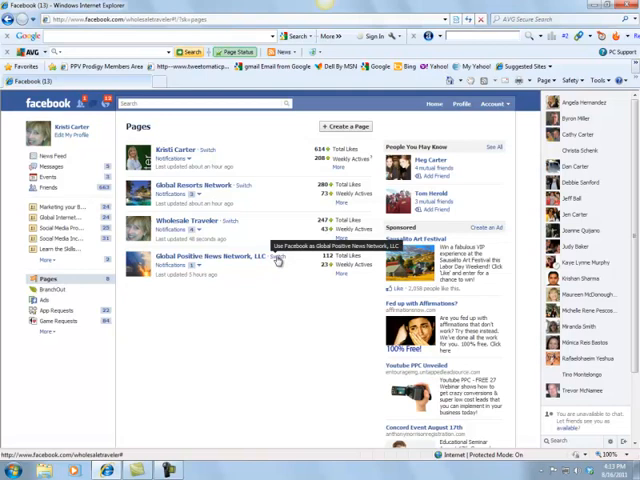
{"action": "left_click", "coordinate": [212, 256]}
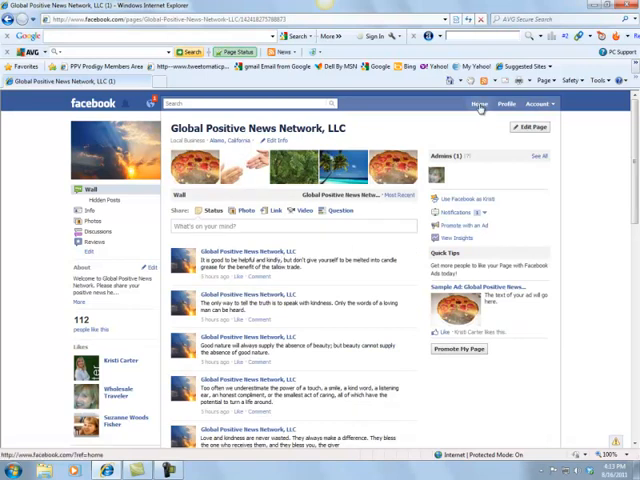
{"action": "left_click", "coordinate": [479, 103]}
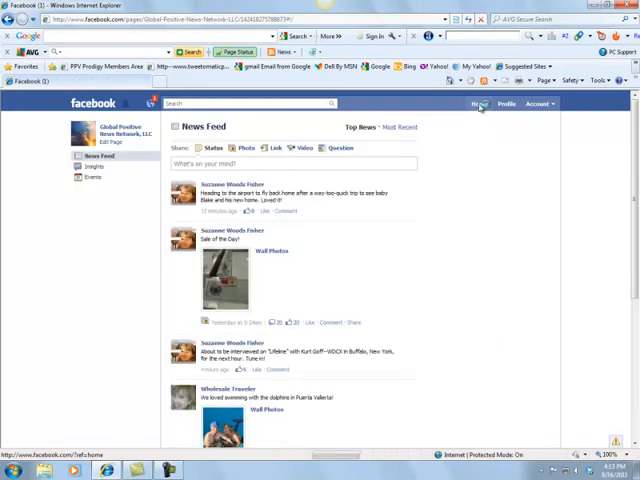